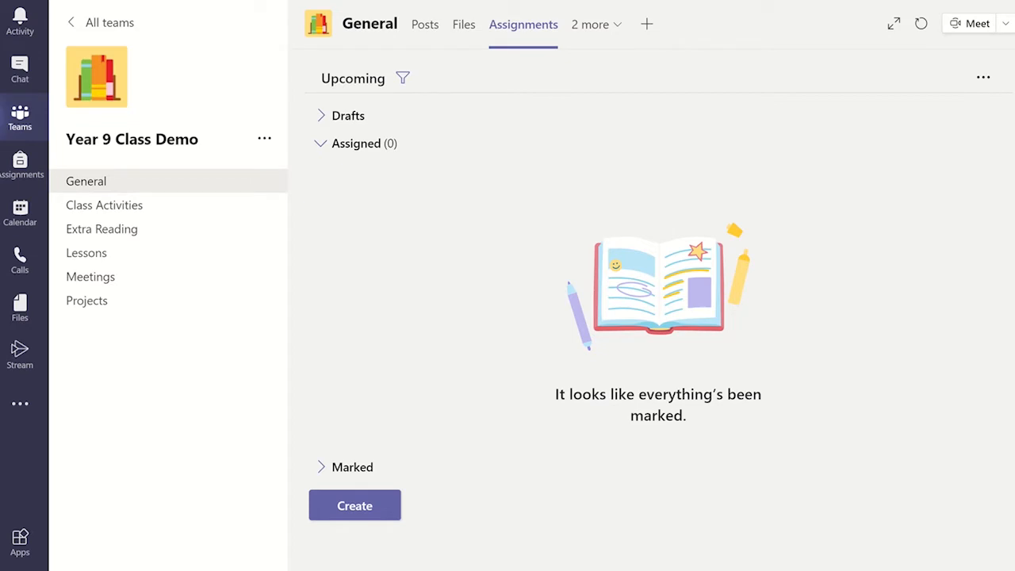
mouse_move(981, 76)
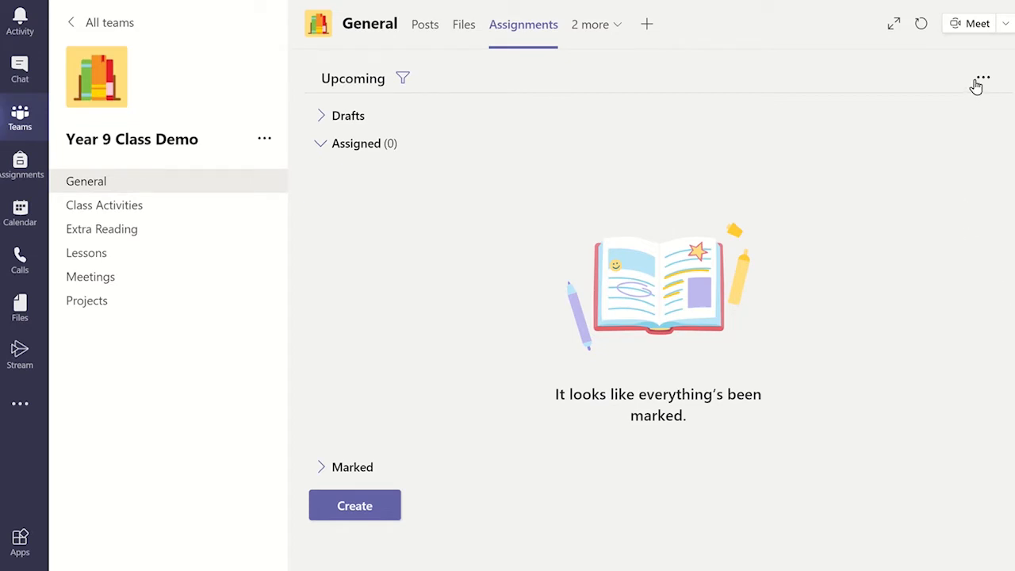
Reach the Assignments settings for Year 9 Class Demo via the more-options menu
click(981, 76)
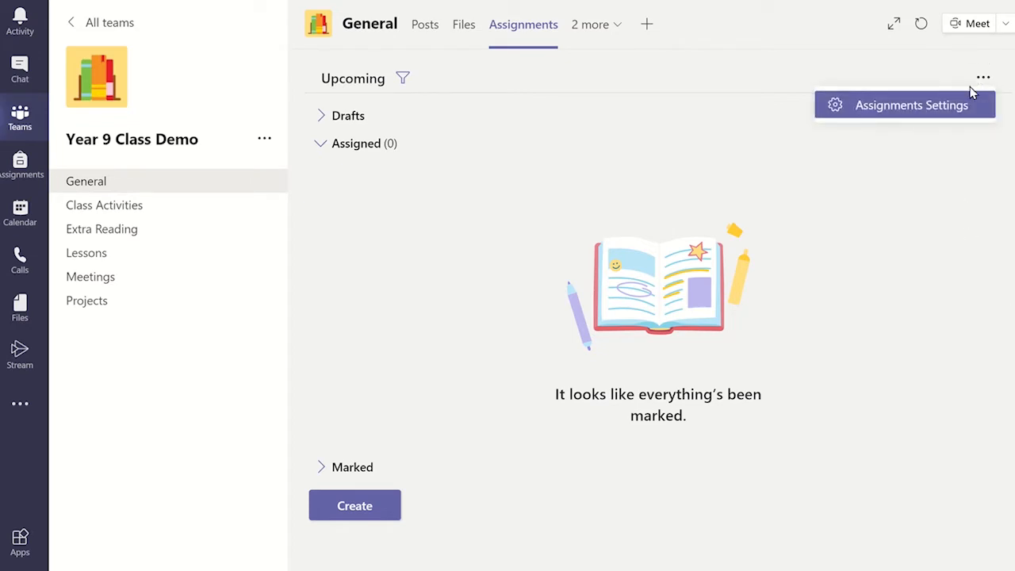
click(904, 104)
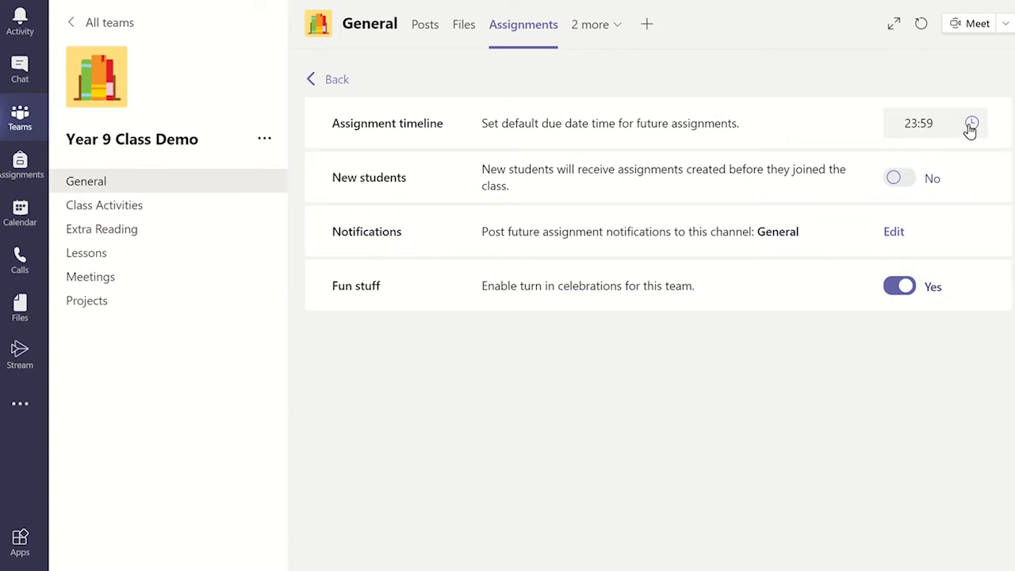
Set the default due time to 17:00 and New students to Yes
click(970, 124)
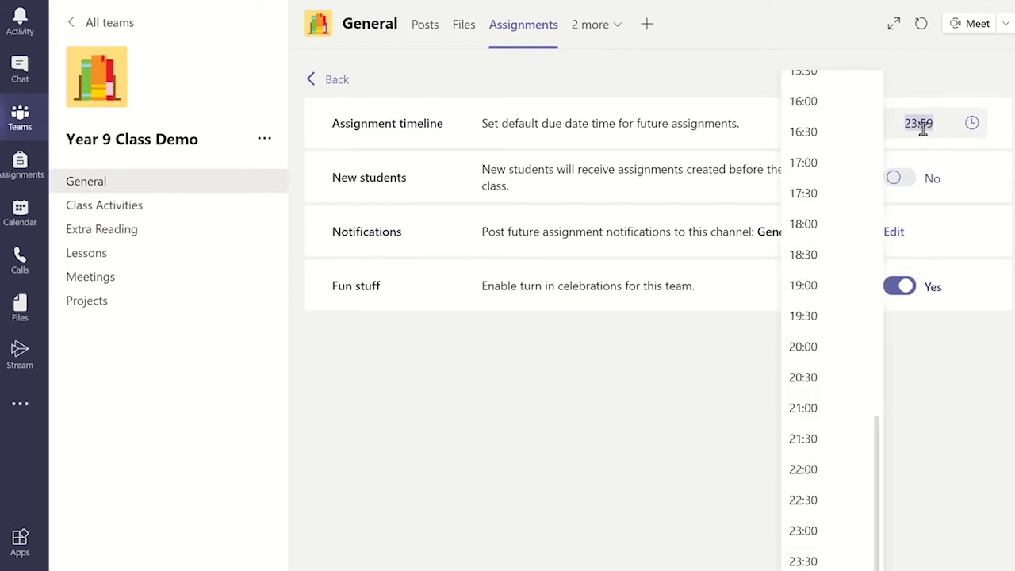
click(802, 161)
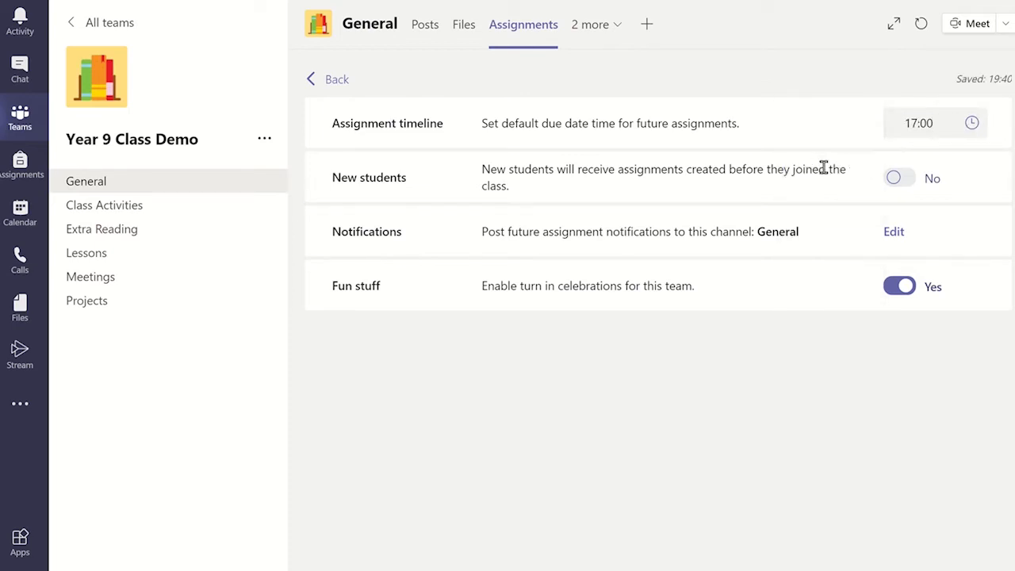
click(897, 177)
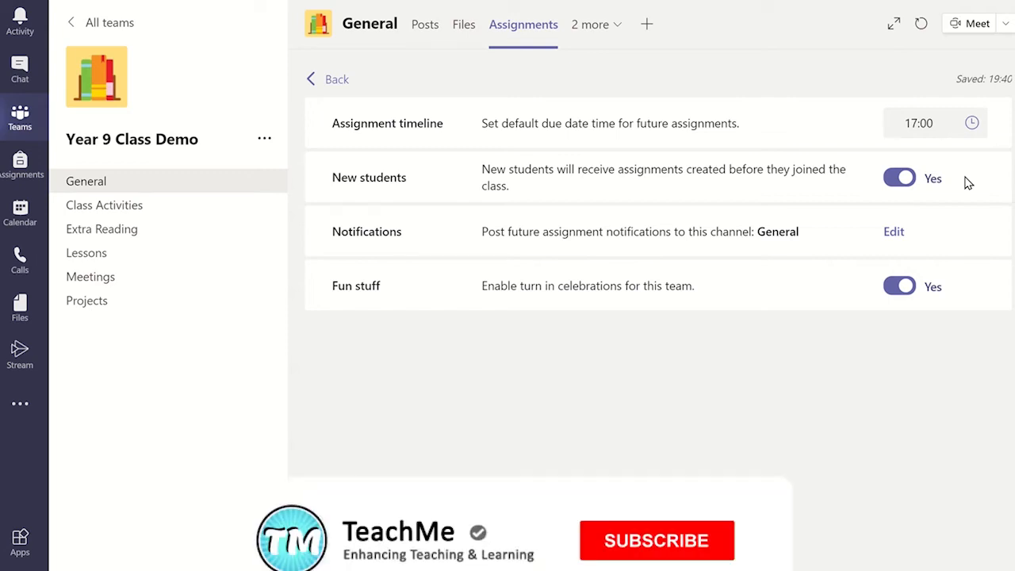
click(656, 539)
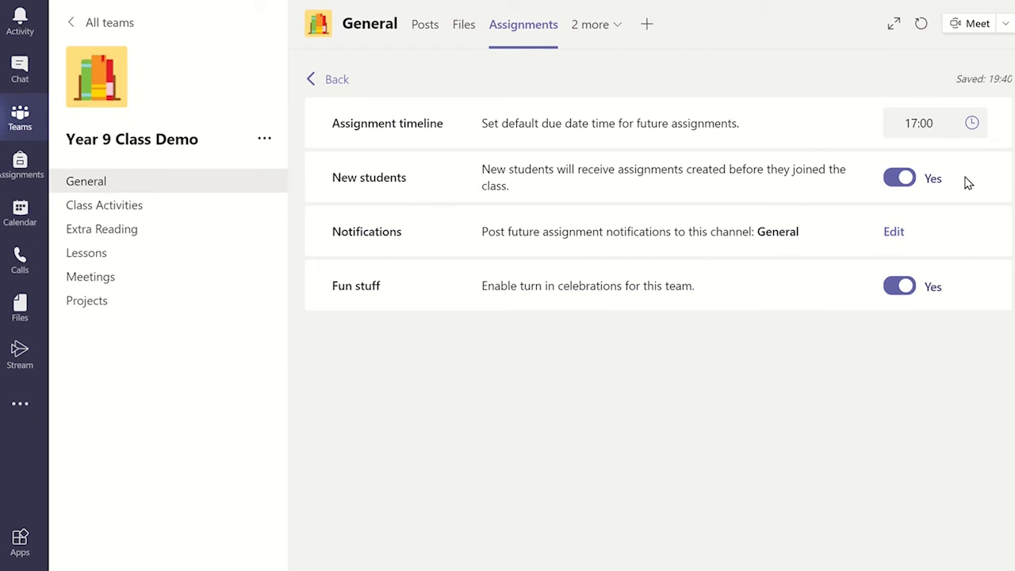
mouse_move(895, 235)
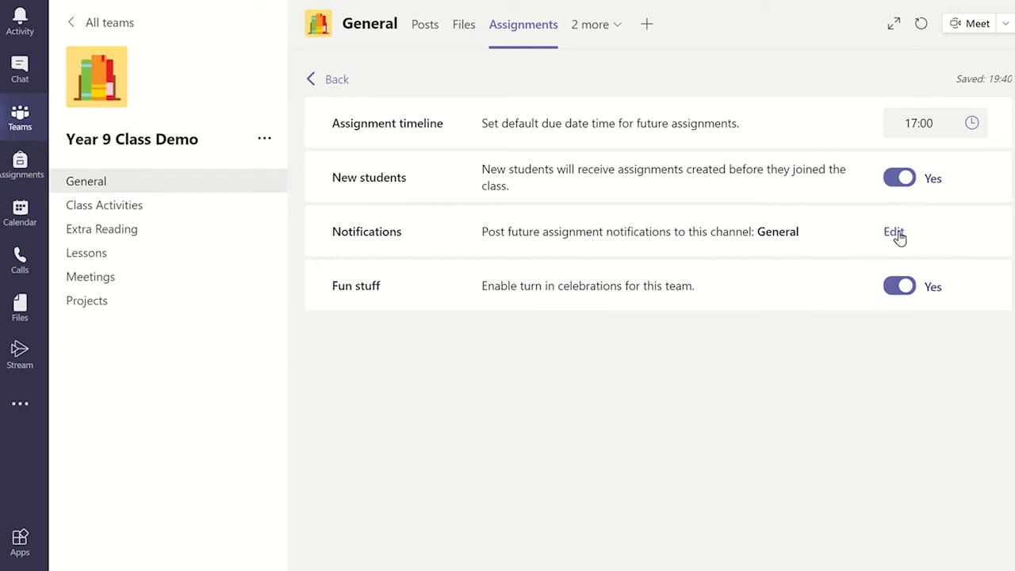
Move assignment notifications from General to the Class Activities channel and confirm
click(891, 231)
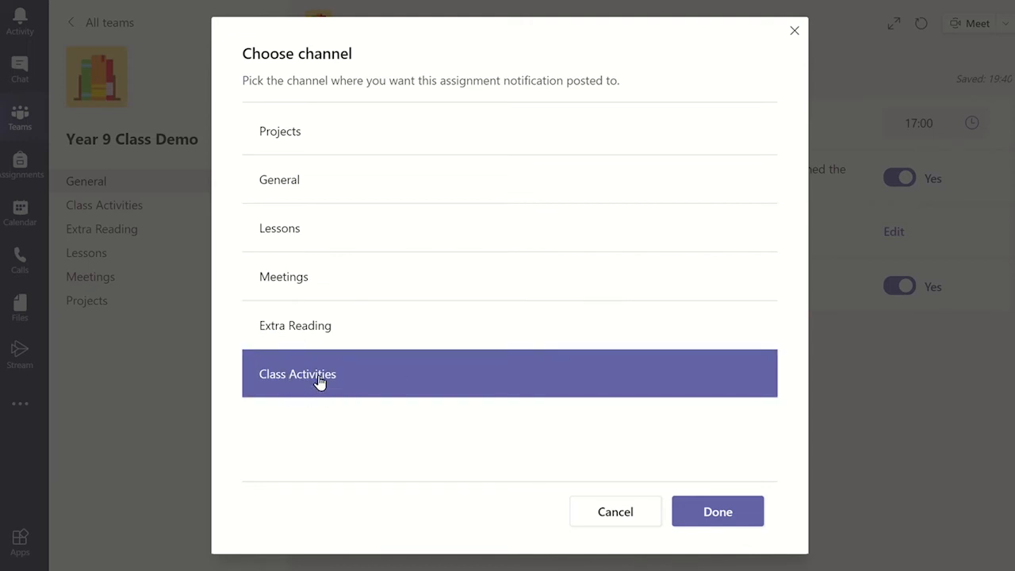
click(298, 374)
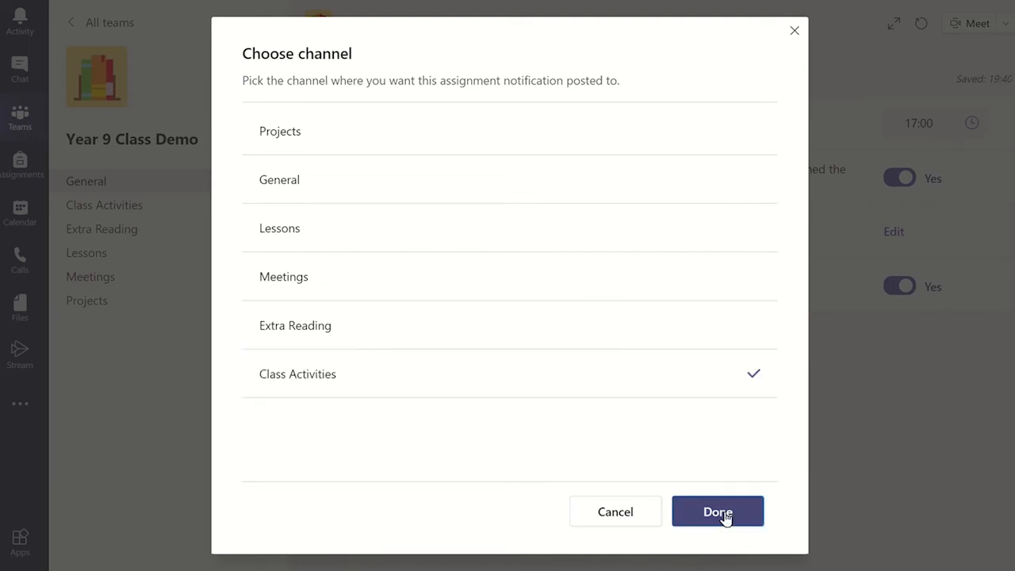
click(717, 511)
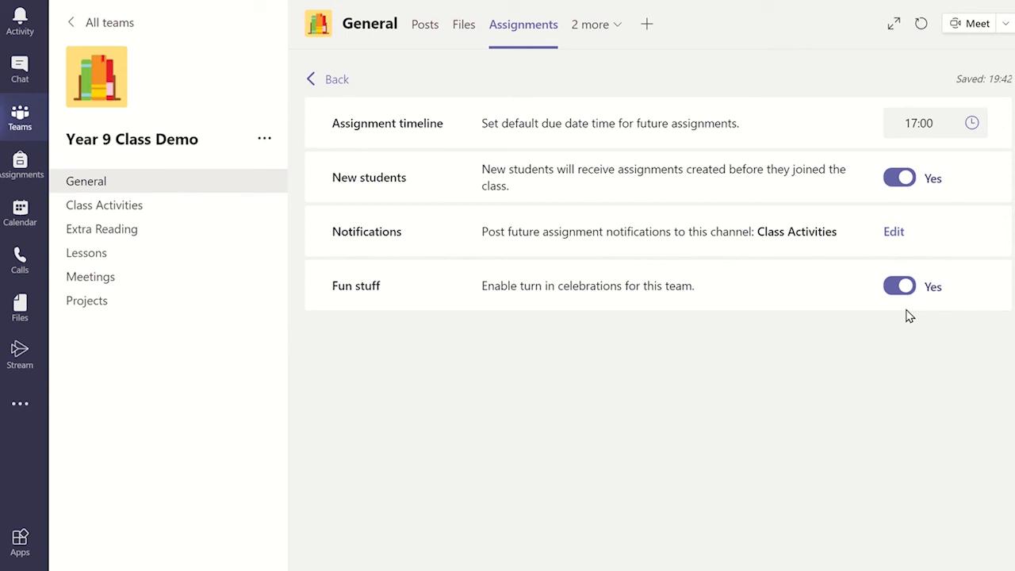
mouse_move(381, 108)
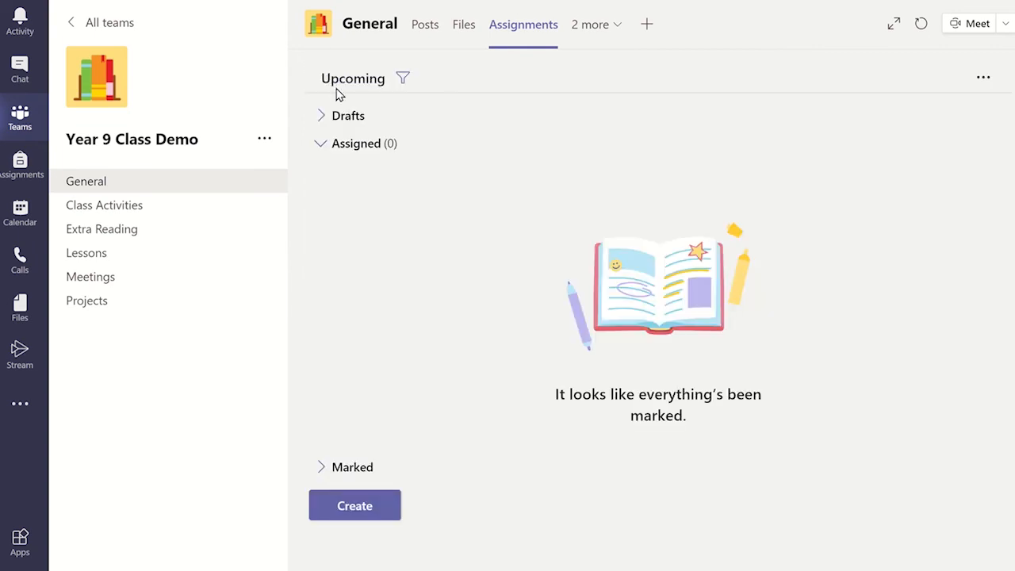
Create a new Assignment to verify the 17:00 due time and Class Activities defaults
click(355, 504)
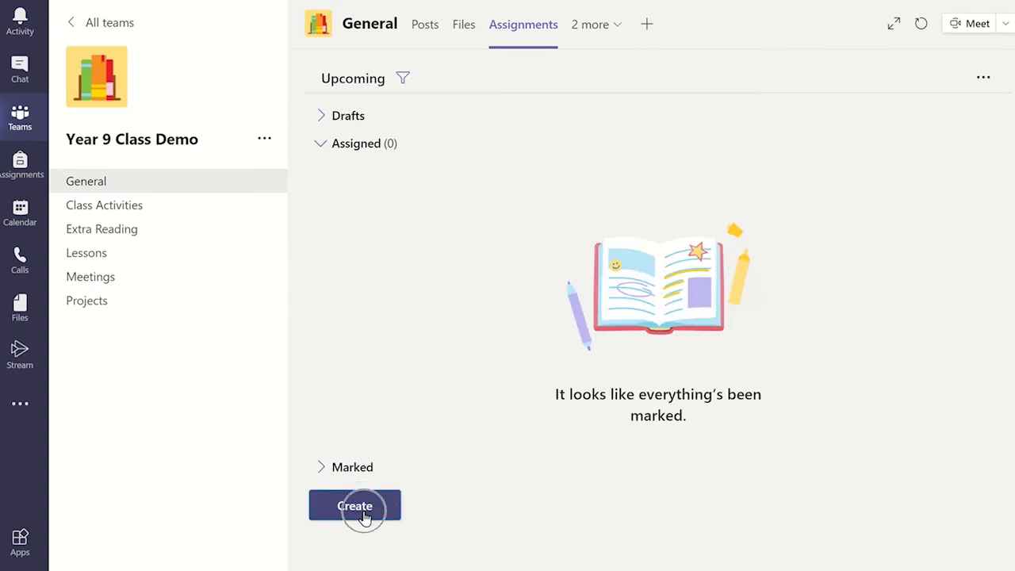
click(355, 507)
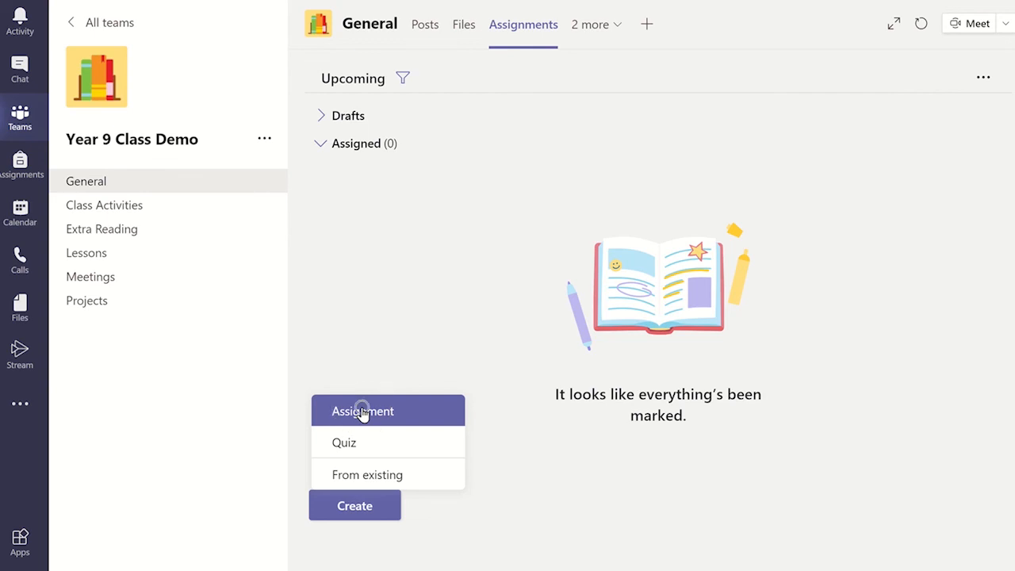
click(363, 411)
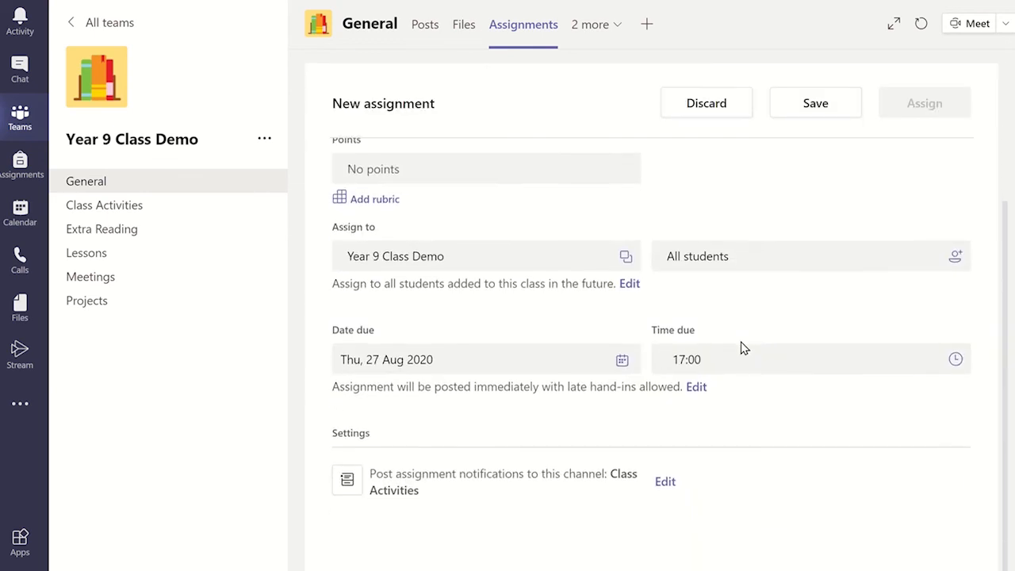